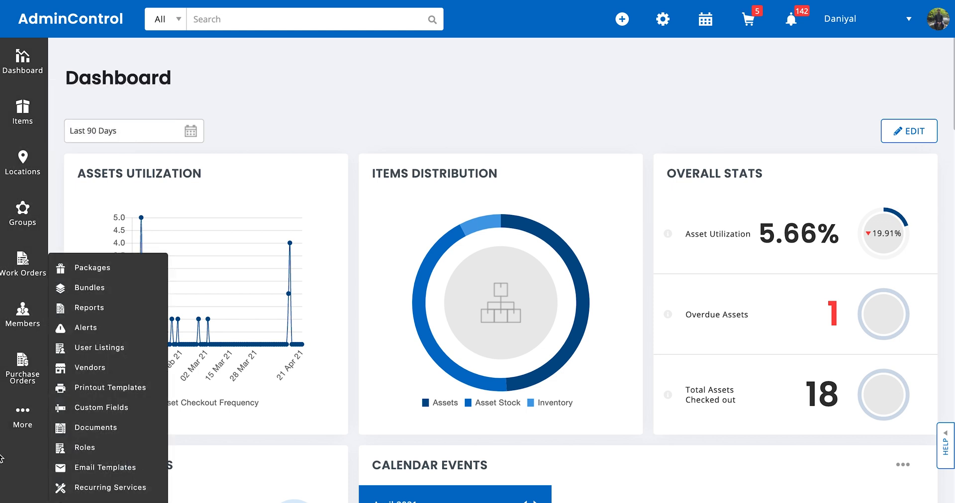
{"action": "mouse_move", "coordinate": [95, 427]}
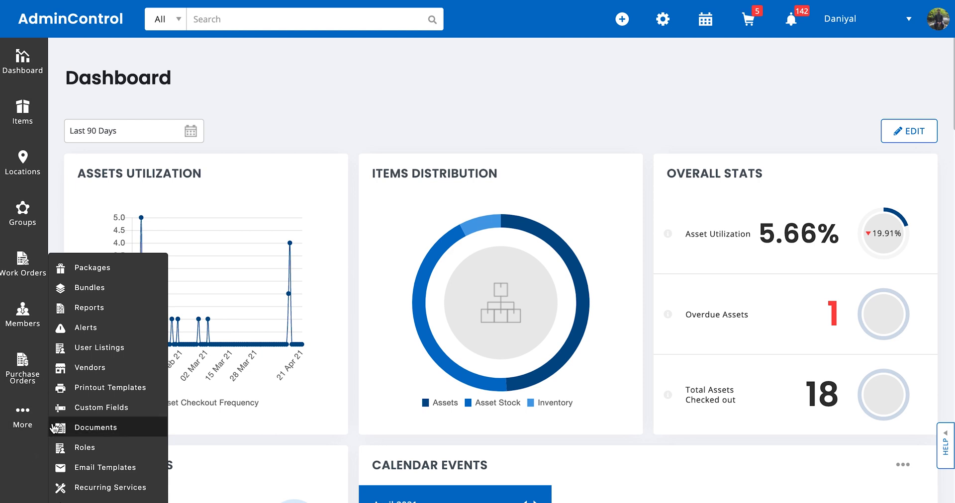
{"action": "mouse_move", "coordinate": [121, 329]}
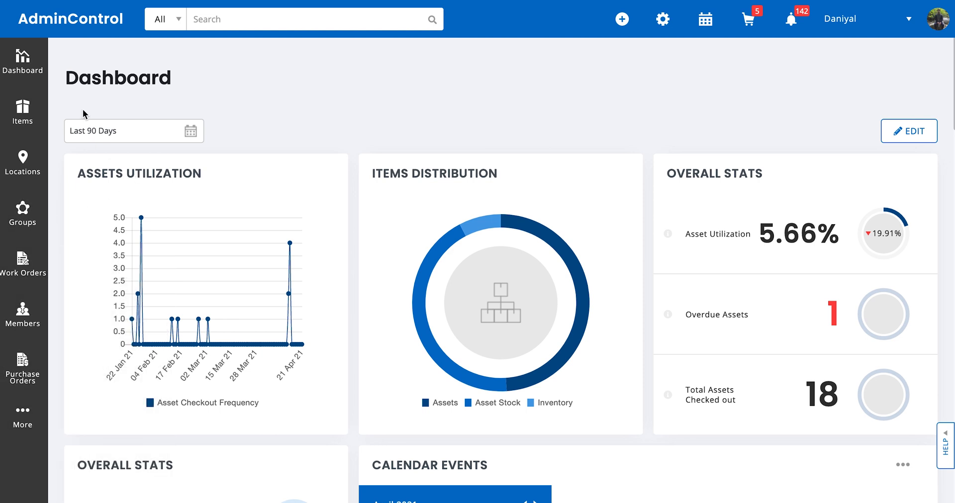
{"action": "mouse_move", "coordinate": [190, 87]}
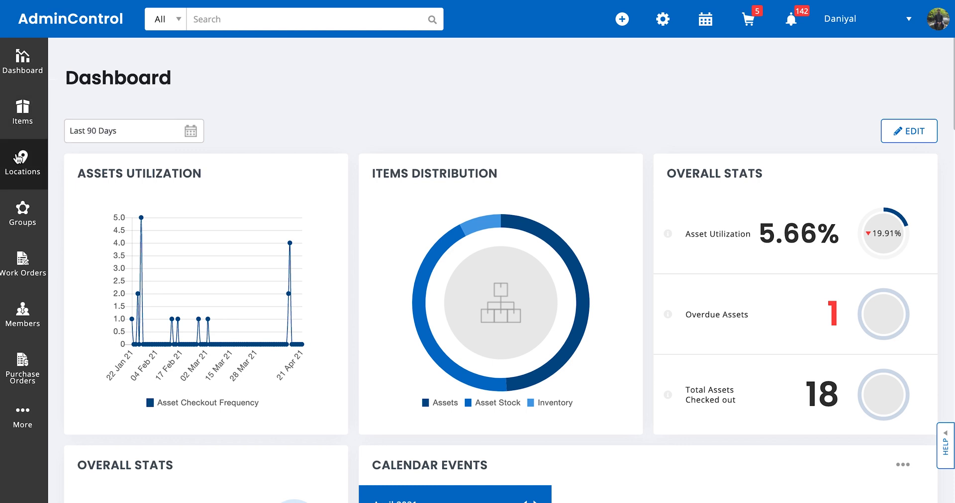
{"action": "mouse_move", "coordinate": [23, 262]}
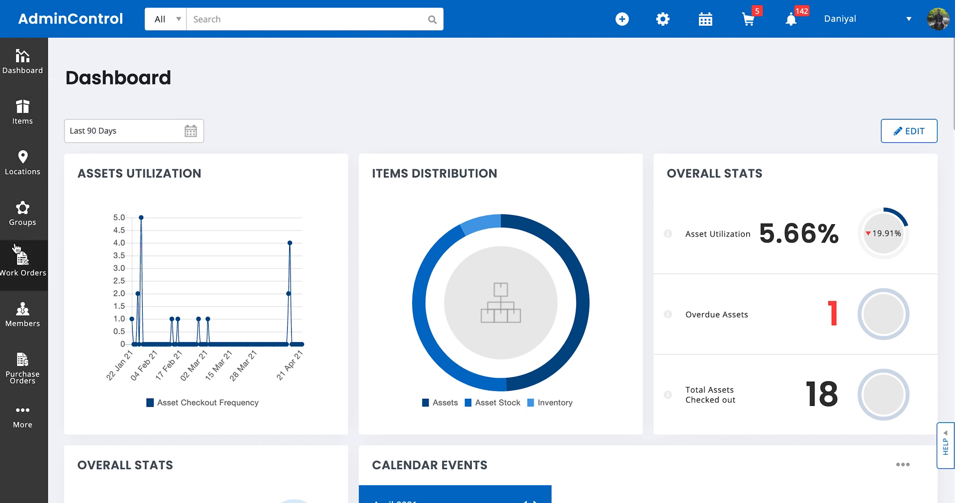
{"action": "left_click", "coordinate": [23, 418]}
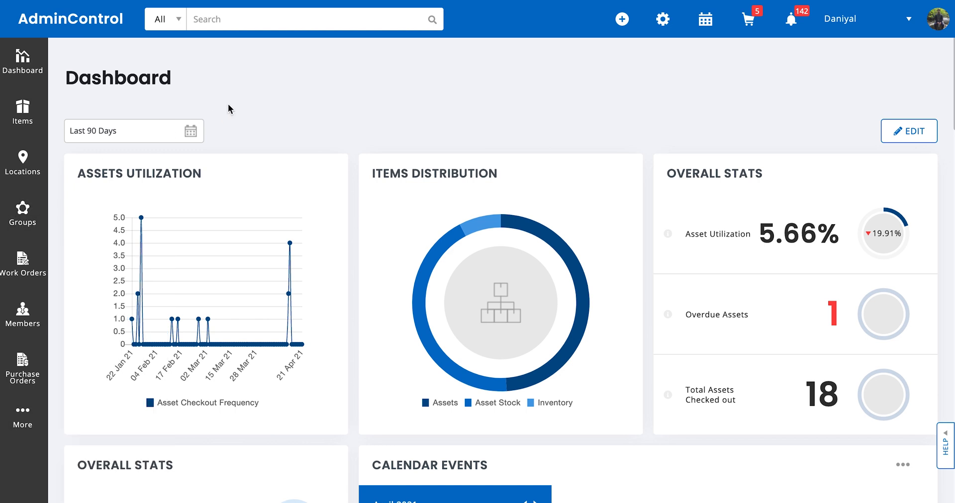
{"action": "mouse_move", "coordinate": [236, 107]}
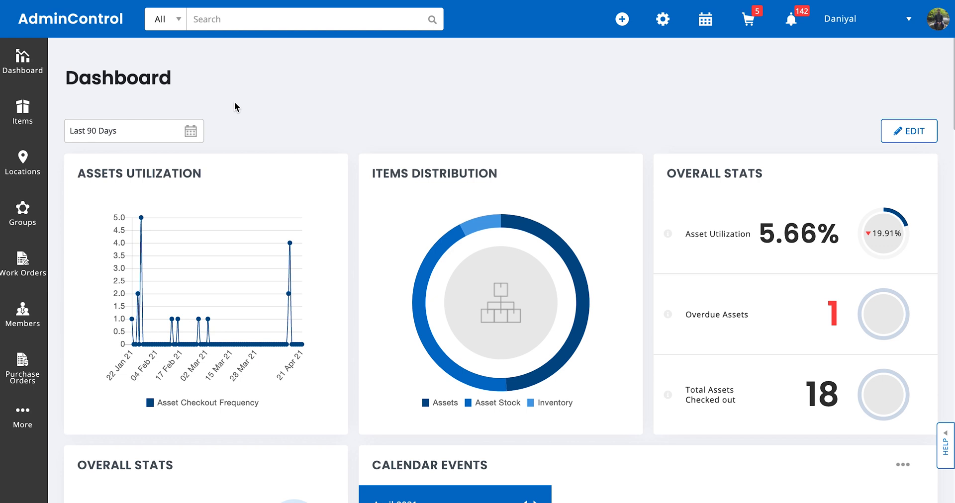
{"action": "mouse_move", "coordinate": [759, 96]}
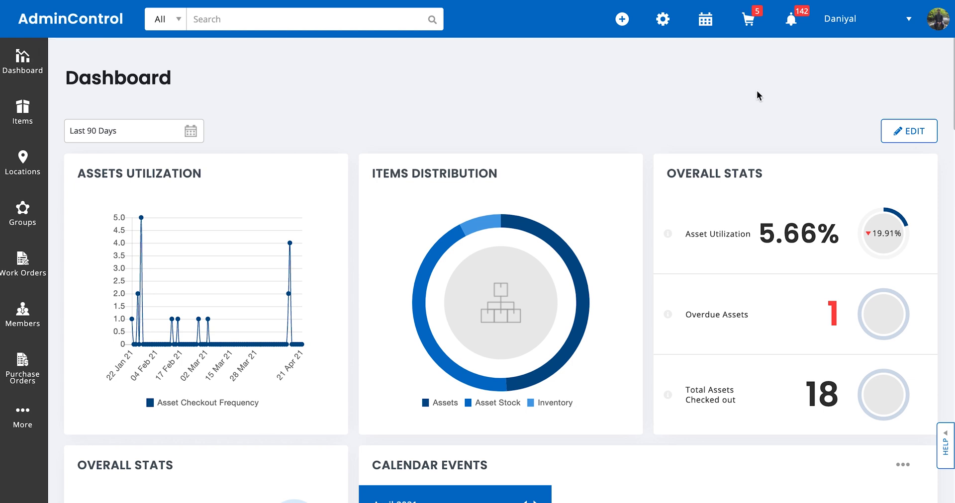
{"action": "mouse_move", "coordinate": [83, 20]}
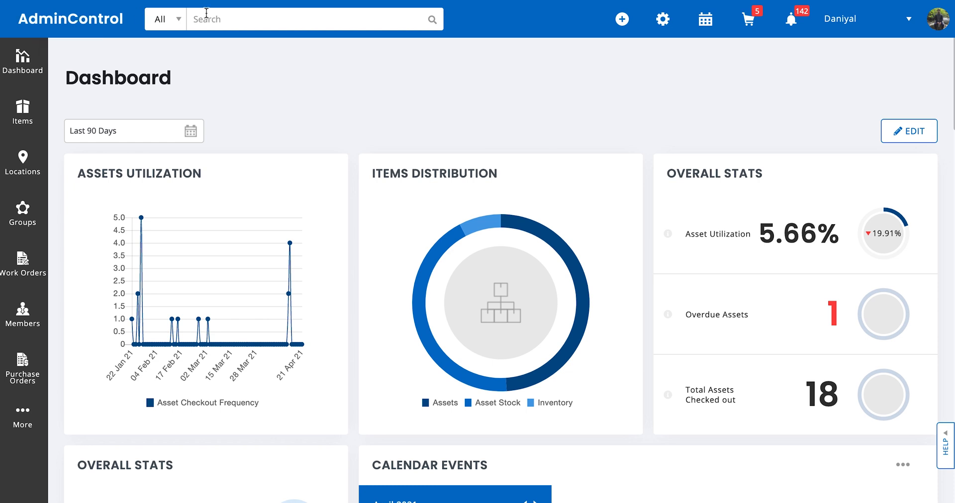
{"action": "mouse_move", "coordinate": [179, 21]}
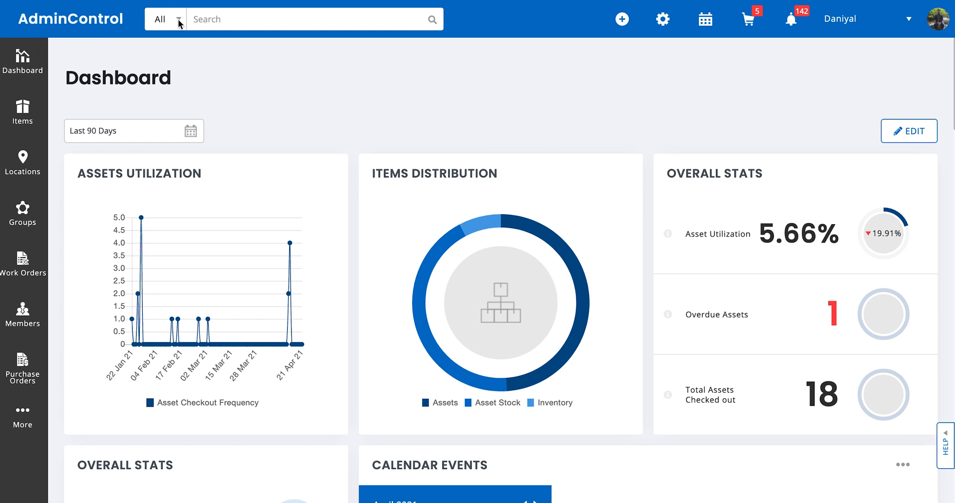
- Restrict search to Inventory and show the creation choices: Asset, Asset Stock, Inventory
{"action": "left_click", "coordinate": [166, 19]}
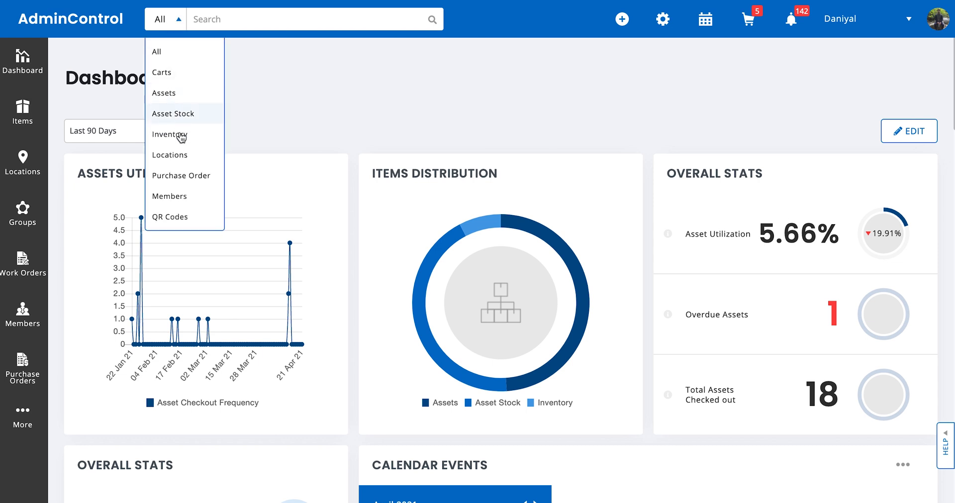
{"action": "mouse_move", "coordinate": [170, 134]}
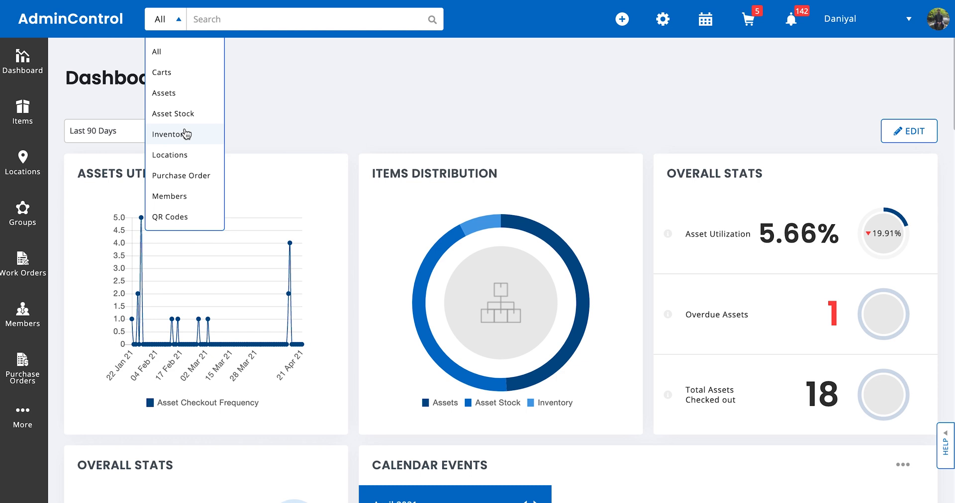
{"action": "left_click", "coordinate": [170, 135]}
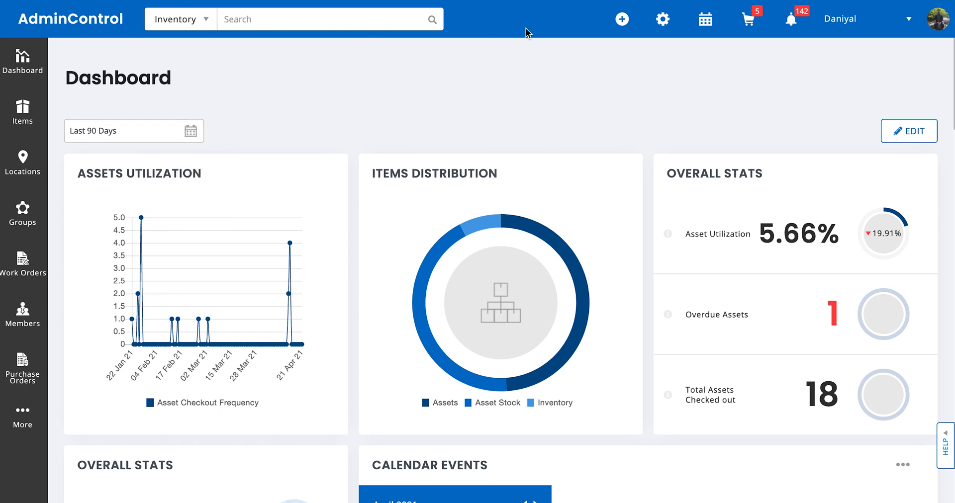
{"action": "left_click", "coordinate": [620, 18]}
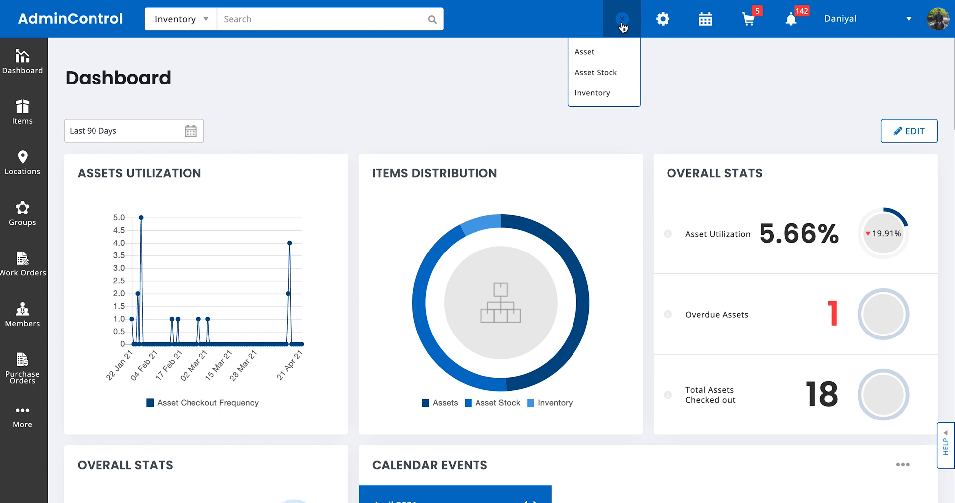
{"action": "mouse_move", "coordinate": [624, 28]}
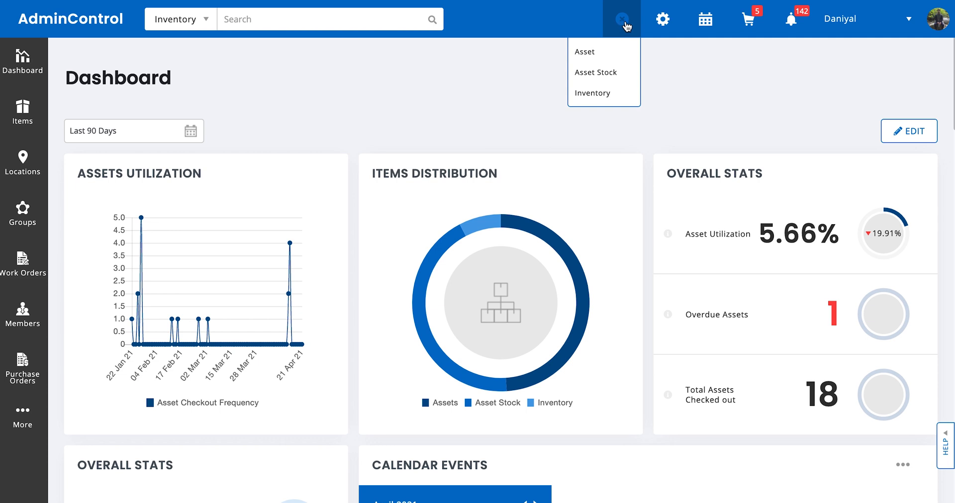
- Show the gear menu with Company Settings, Add Ons, My Settings and Billing
{"action": "left_click", "coordinate": [662, 19]}
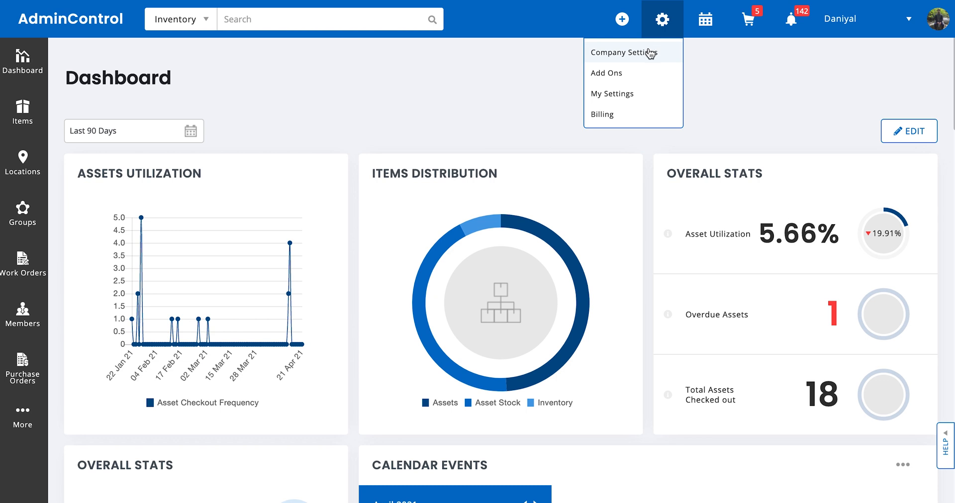
{"action": "mouse_move", "coordinate": [649, 73]}
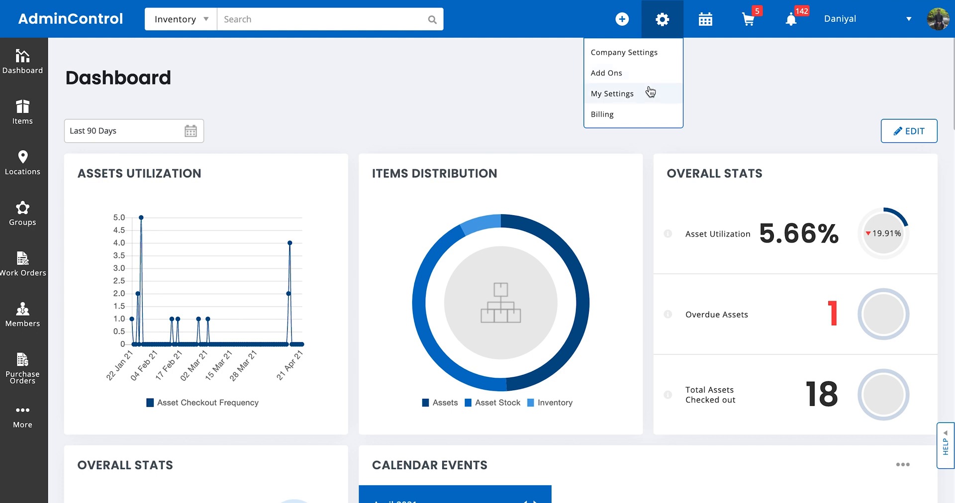
{"action": "mouse_move", "coordinate": [645, 93]}
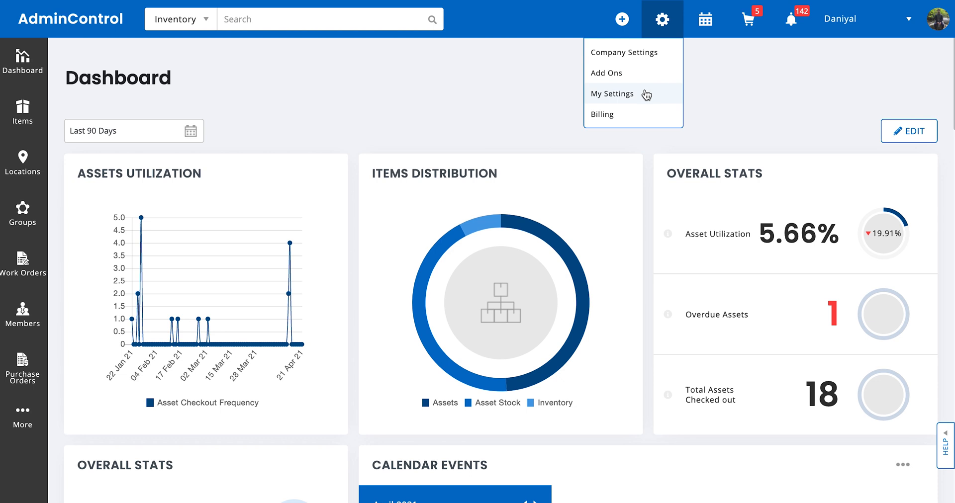
{"action": "mouse_move", "coordinate": [643, 98]}
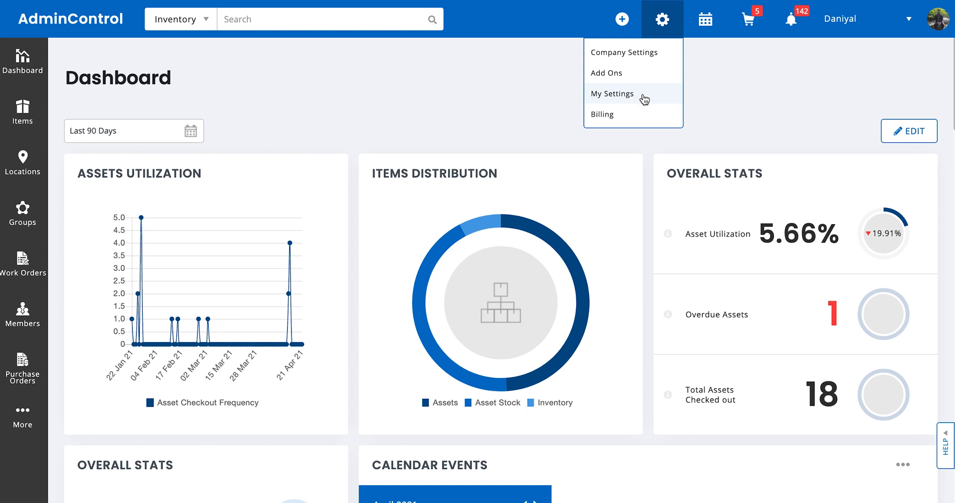
{"action": "mouse_move", "coordinate": [643, 100]}
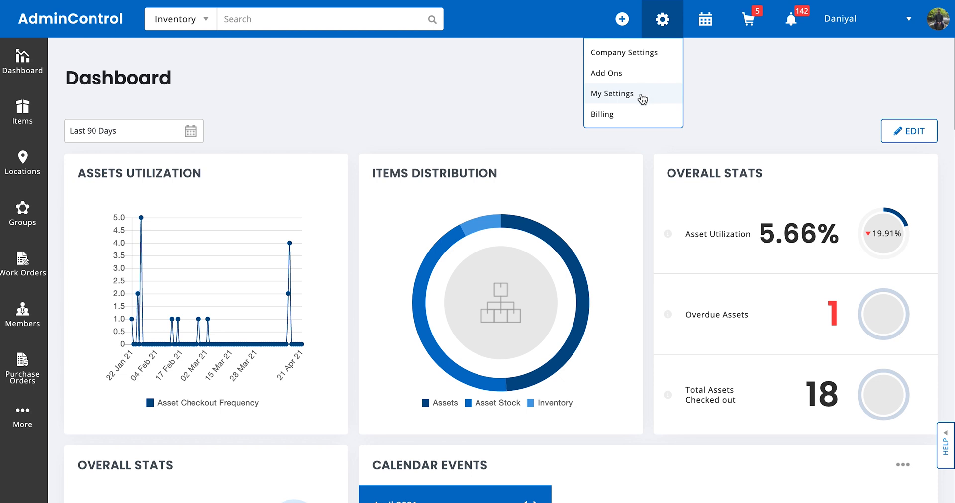
{"action": "mouse_move", "coordinate": [633, 114]}
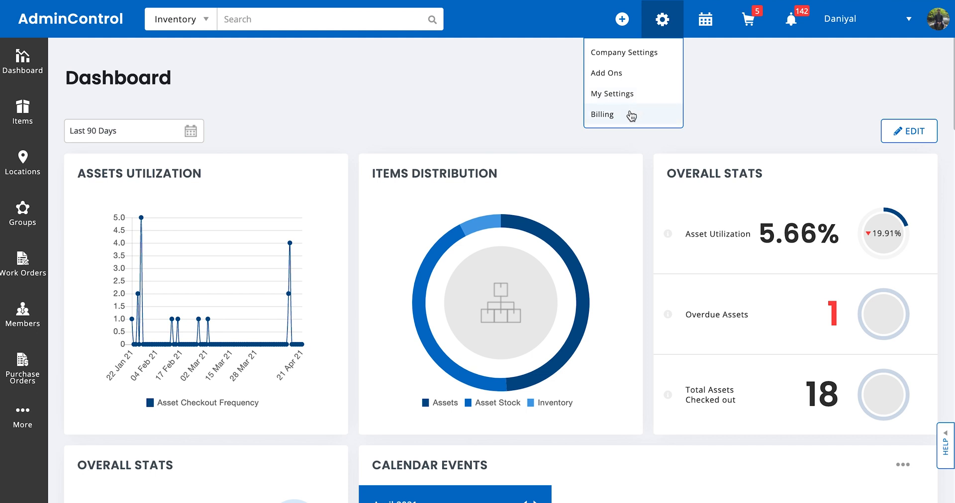
{"action": "mouse_move", "coordinate": [652, 119]}
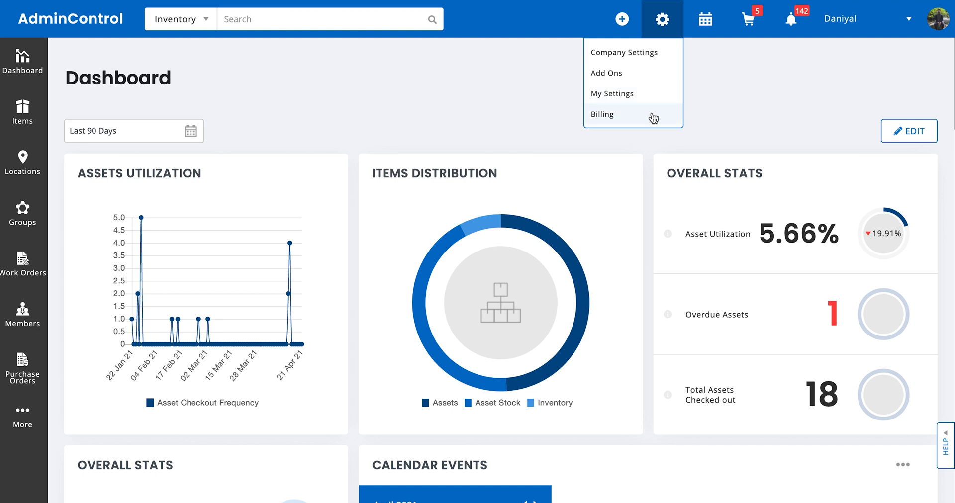
{"action": "mouse_move", "coordinate": [647, 119]}
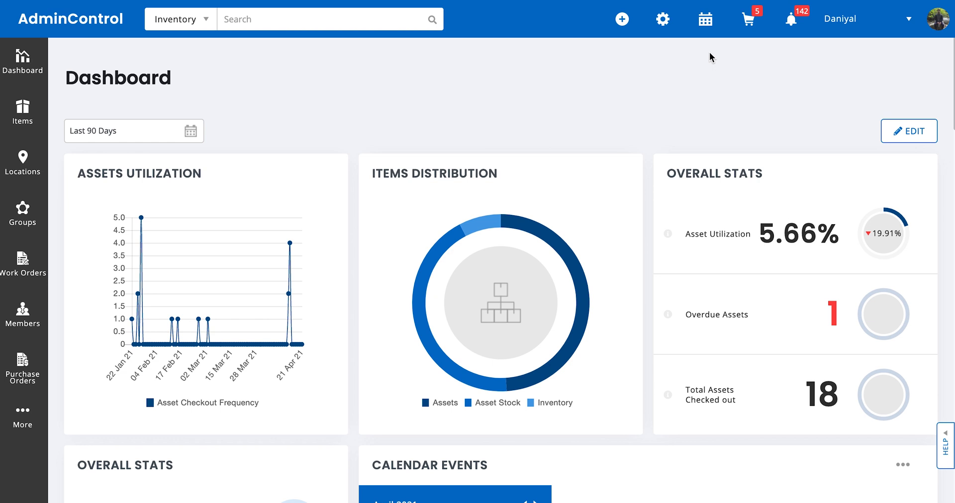
{"action": "mouse_move", "coordinate": [715, 43]}
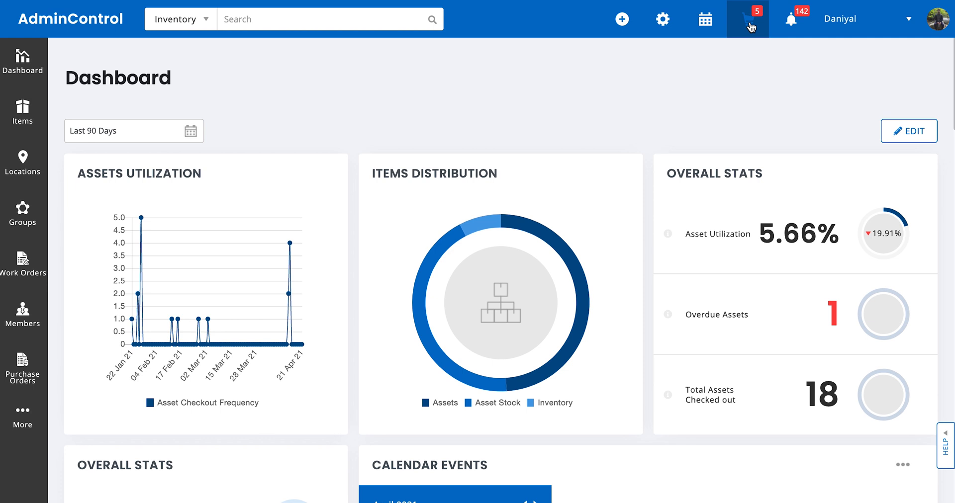
- Dismiss the settings menu, revealing the alerts list (Messages 6, Pending Reservations 50)
{"action": "left_click", "coordinate": [791, 17]}
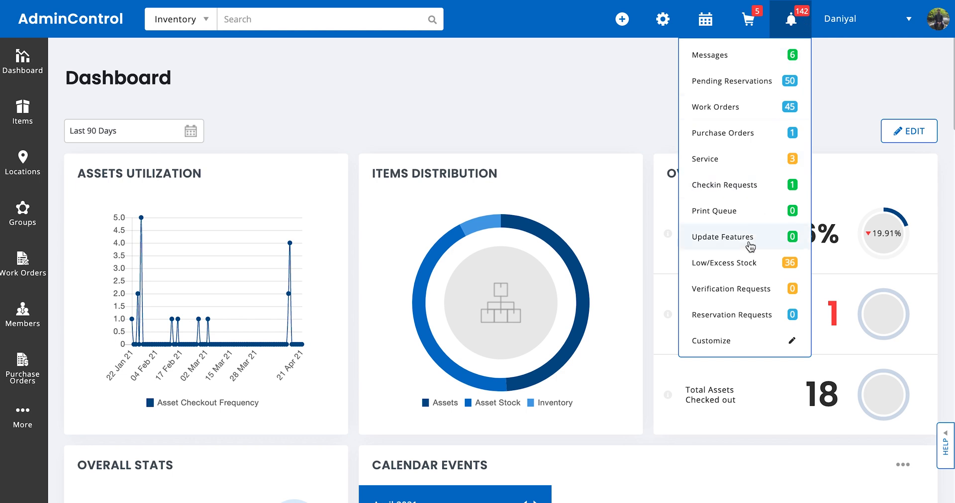
{"action": "mouse_move", "coordinate": [722, 314]}
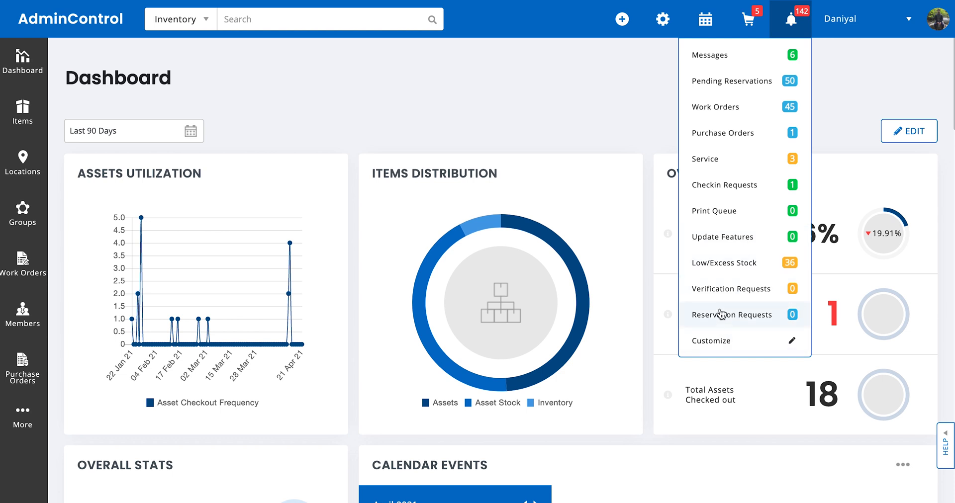
{"action": "mouse_move", "coordinate": [731, 134]}
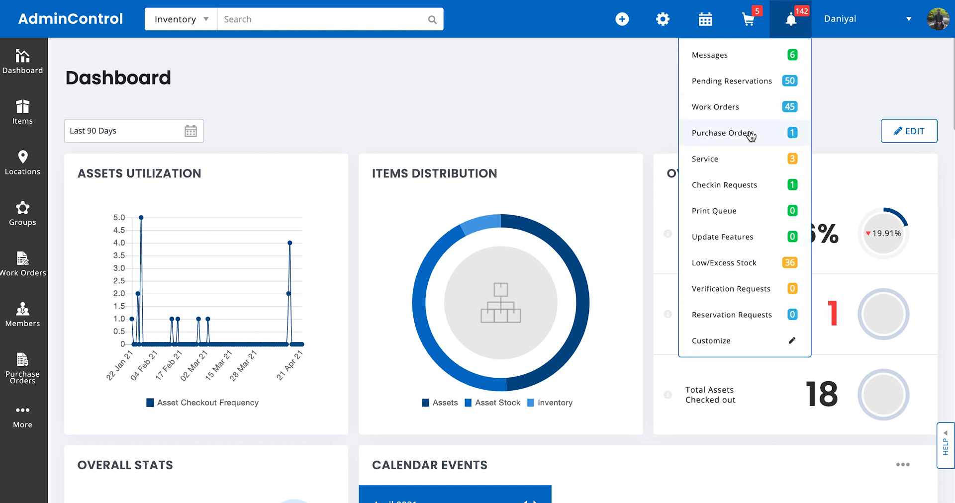
{"action": "mouse_move", "coordinate": [758, 55]}
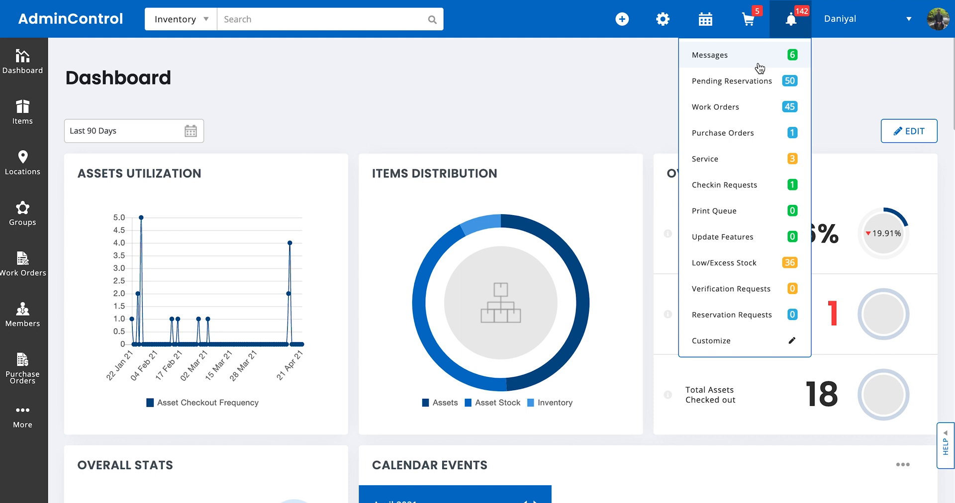
- Review the account menu entries from Edit Profile to Sign out, then close it
{"action": "left_click", "coordinate": [848, 19]}
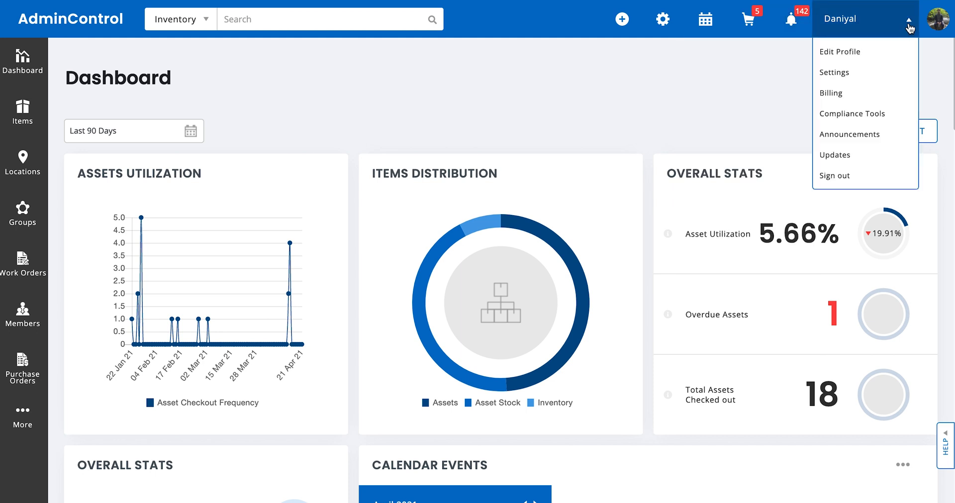
{"action": "mouse_move", "coordinate": [839, 50]}
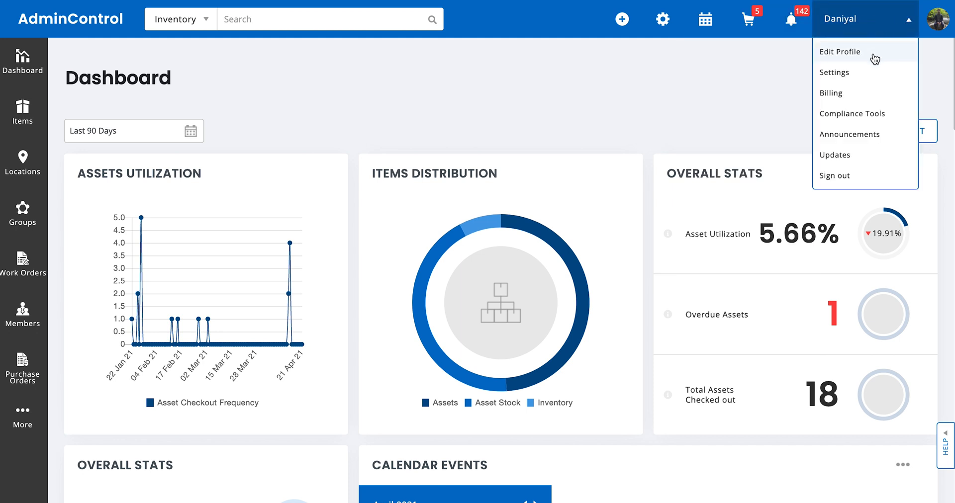
{"action": "mouse_move", "coordinate": [837, 176]}
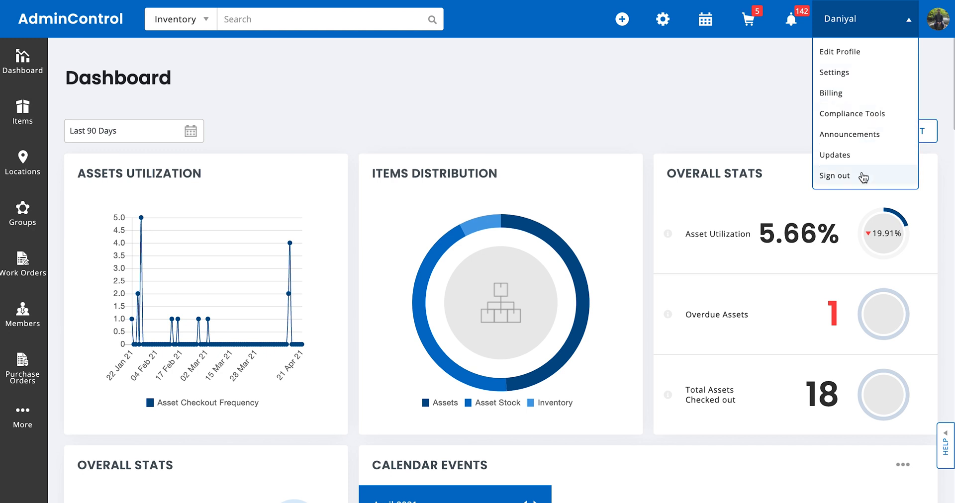
{"action": "left_click", "coordinate": [843, 19]}
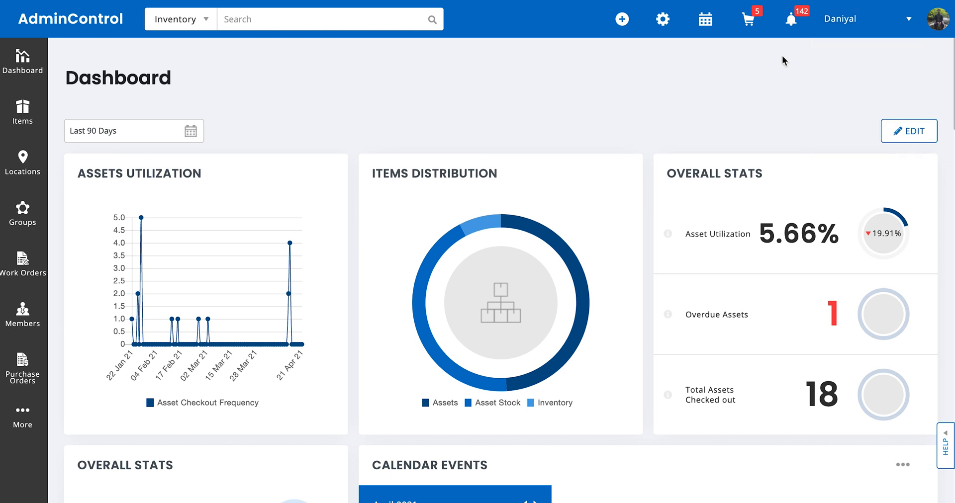
{"action": "left_click", "coordinate": [23, 414]}
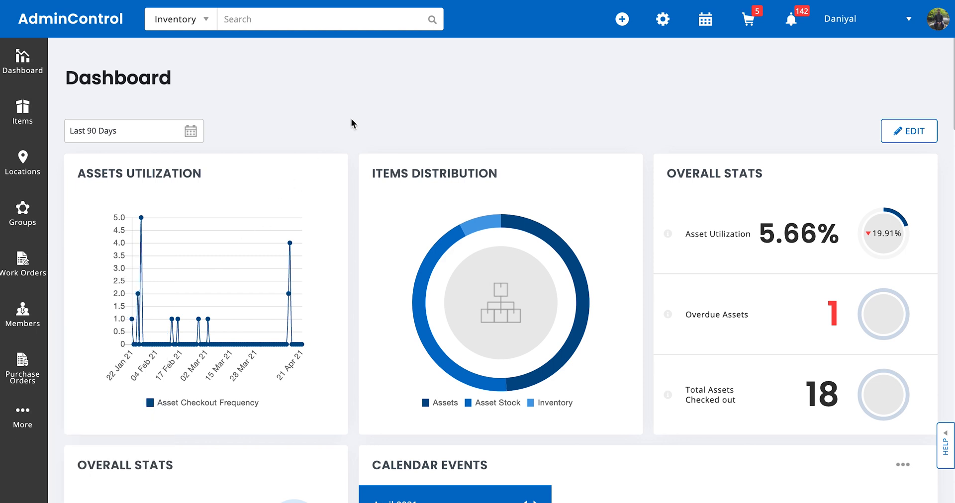
{"action": "mouse_move", "coordinate": [291, 79]}
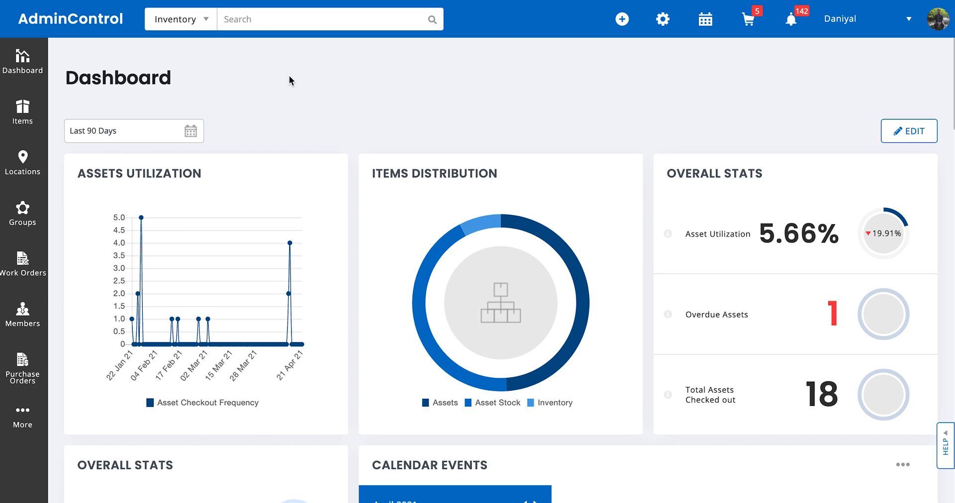
{"action": "scroll", "scroll_direction": "down", "scroll_amount": 3}
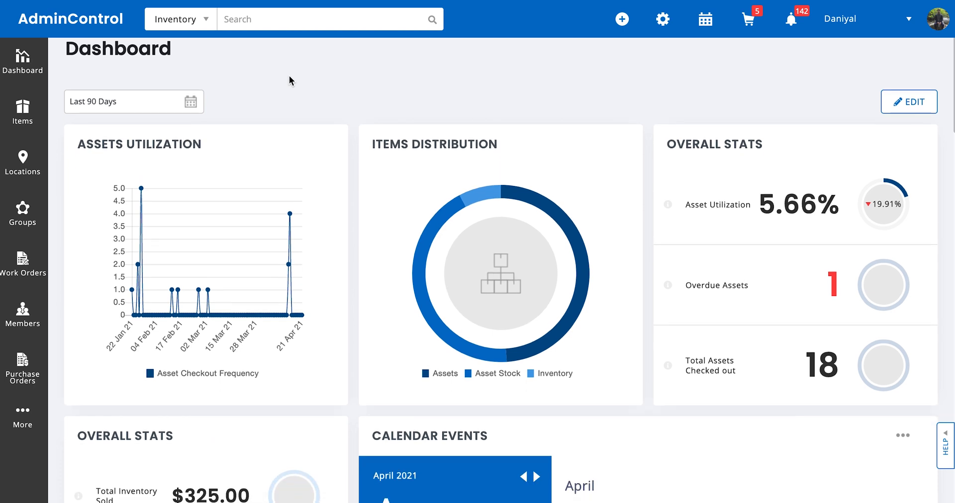
{"action": "scroll", "scroll_direction": "down", "scroll_amount": 3}
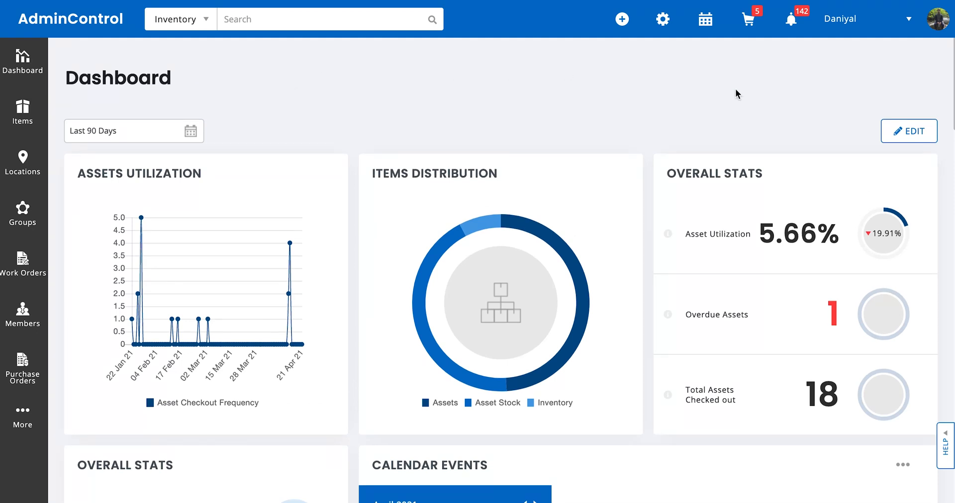
{"action": "mouse_move", "coordinate": [818, 126]}
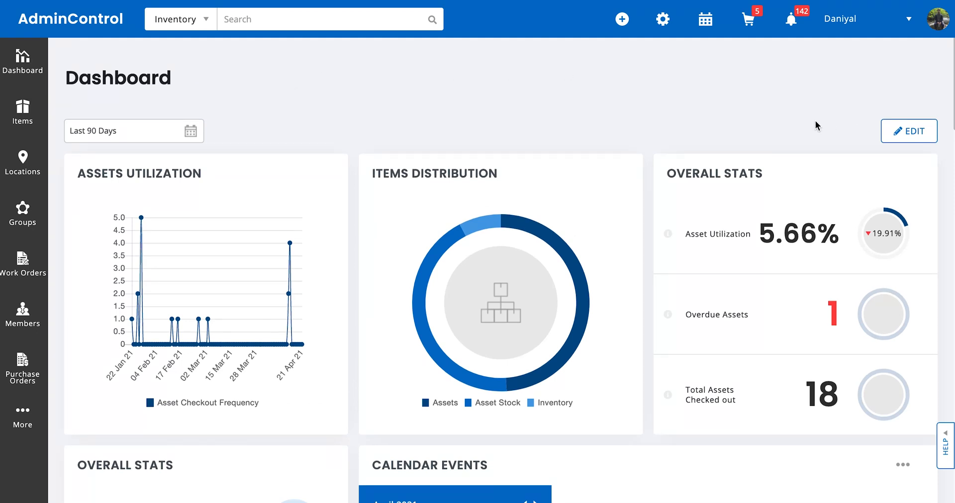
{"action": "scroll", "scroll_direction": "down", "scroll_amount": 3}
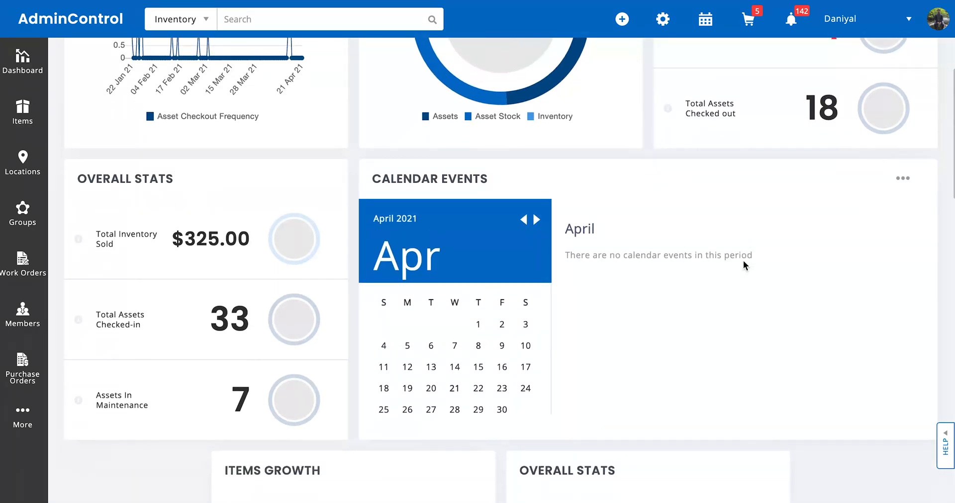
{"action": "scroll", "scroll_direction": "down", "scroll_amount": 3}
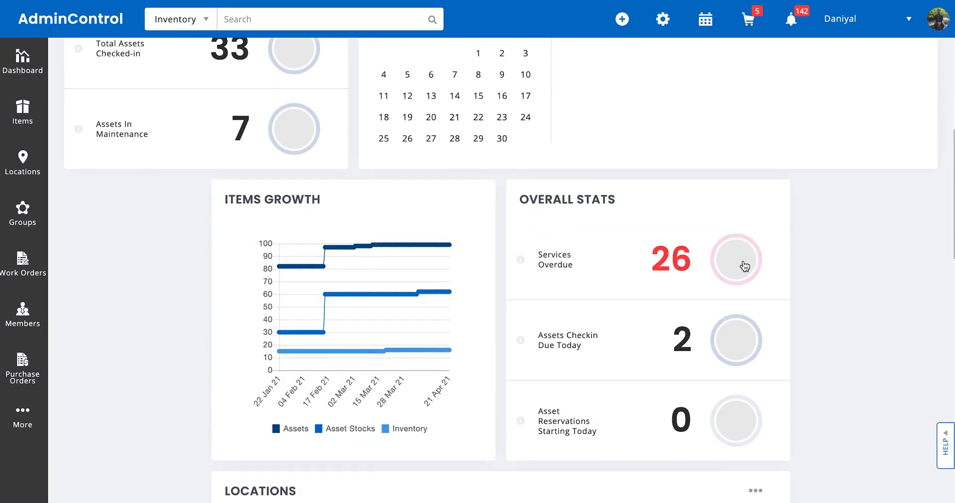
{"action": "scroll", "scroll_direction": "down", "scroll_amount": 3}
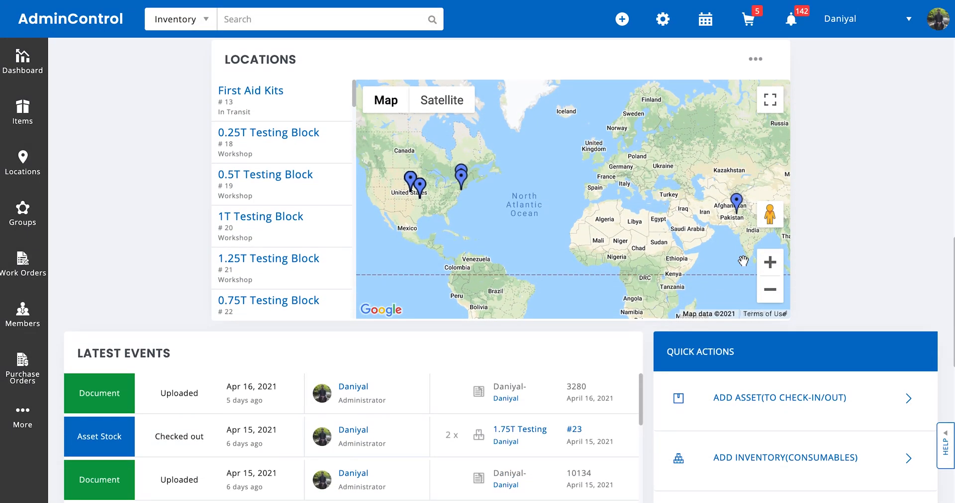
{"action": "left_click", "coordinate": [23, 61]}
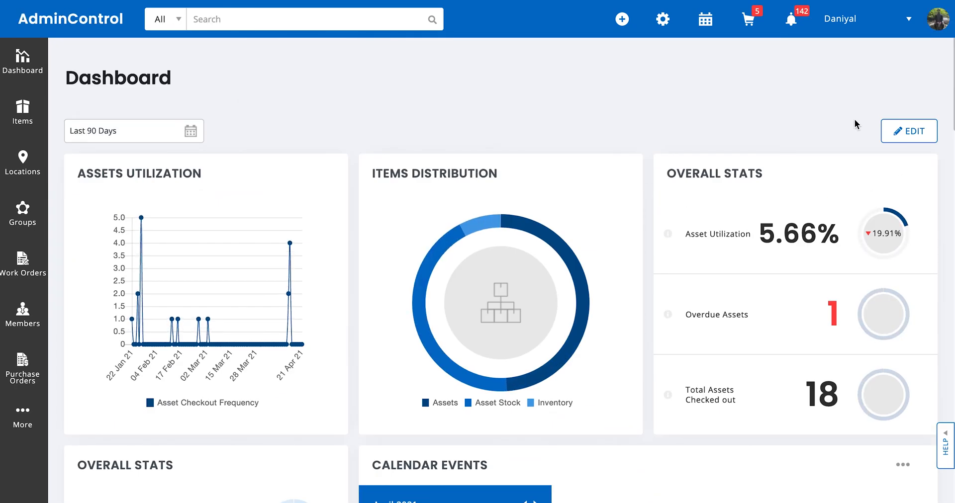
- Enter edit mode and add dashboard headers named Analytics and Services
{"action": "left_click", "coordinate": [908, 131]}
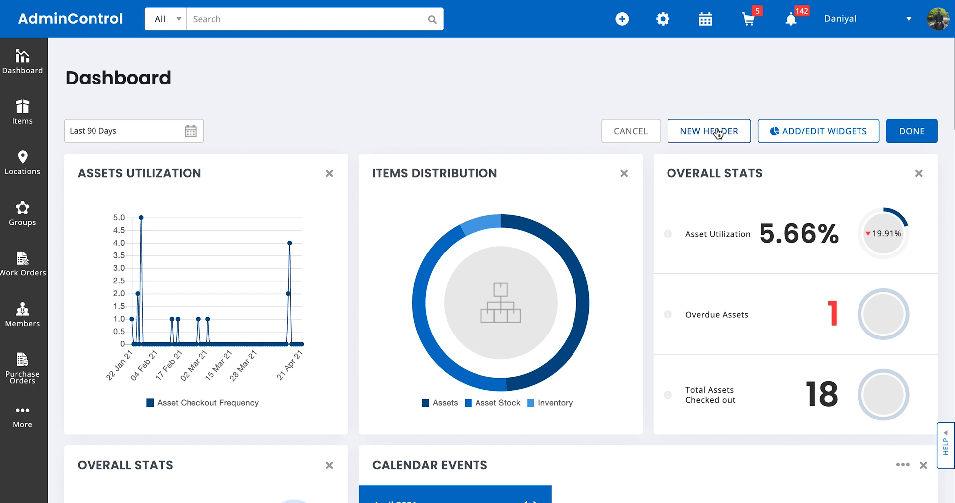
{"action": "mouse_move", "coordinate": [716, 135]}
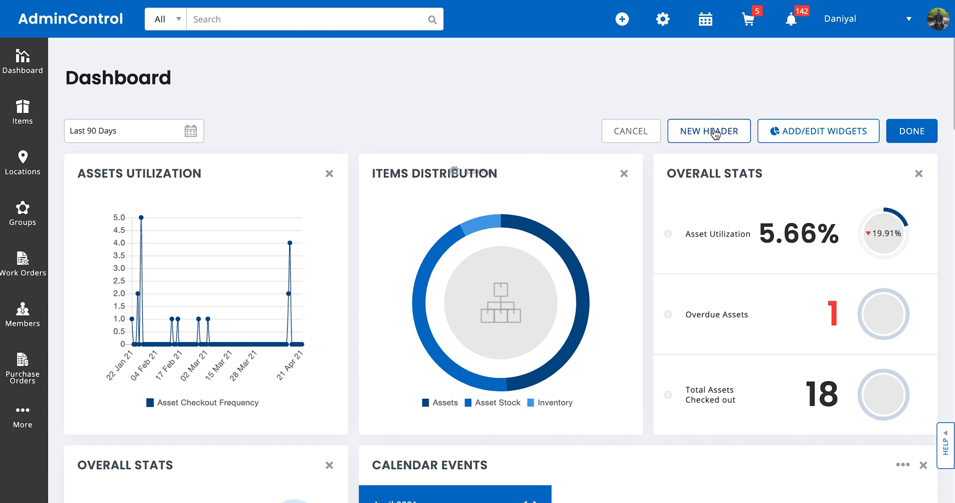
{"action": "left_click", "coordinate": [708, 132]}
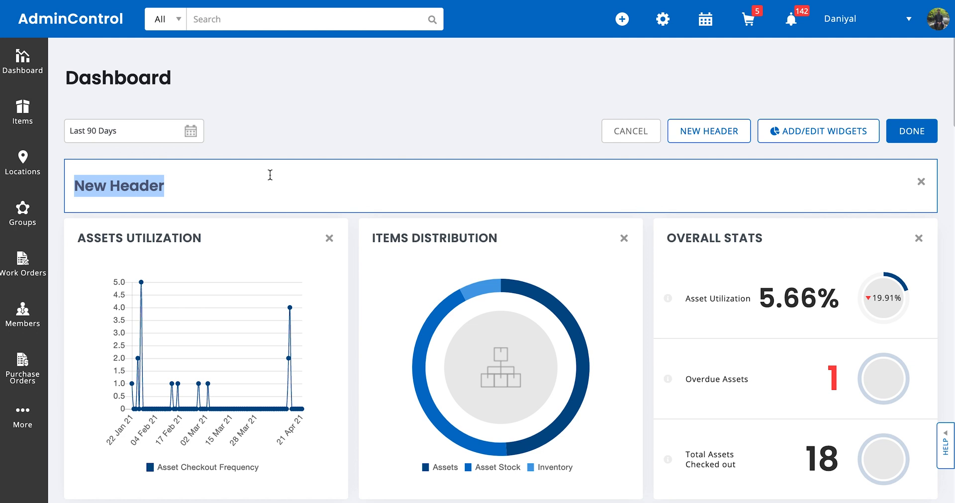
{"action": "type", "text": "Analyr"}
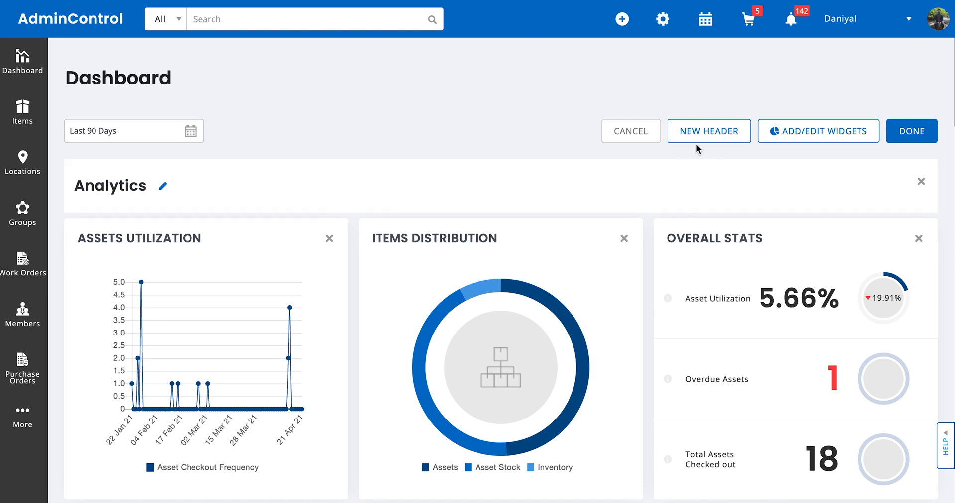
{"action": "left_click", "coordinate": [708, 131]}
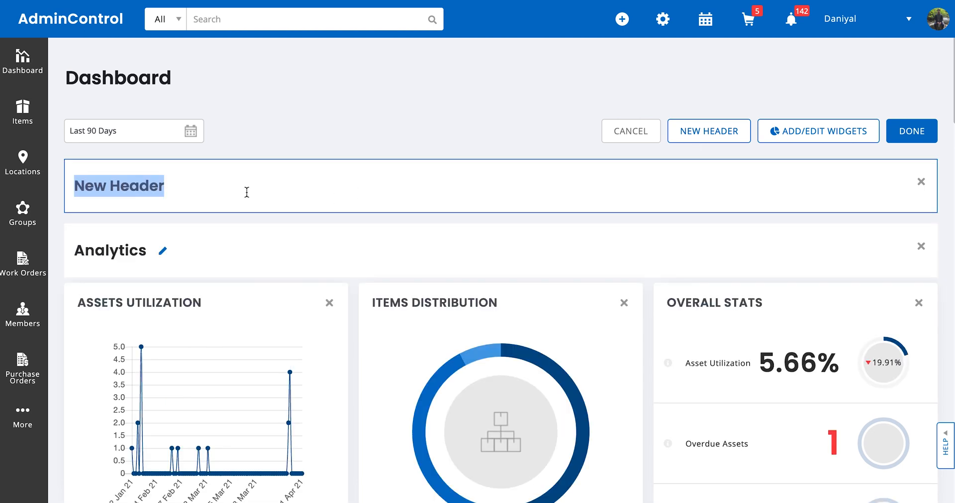
{"action": "type", "text": "Services"}
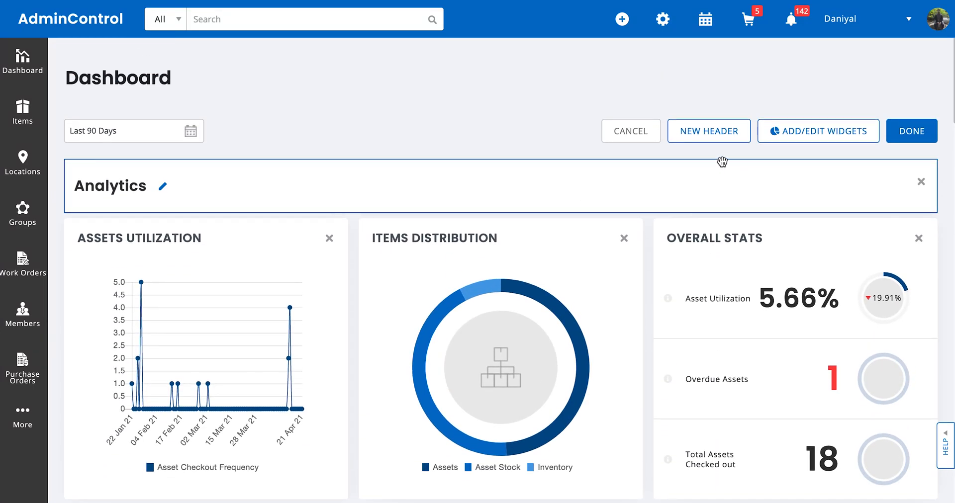
- Scroll through the widgets in Dashboard Settings, then save the layout with Done
{"action": "left_click", "coordinate": [817, 132]}
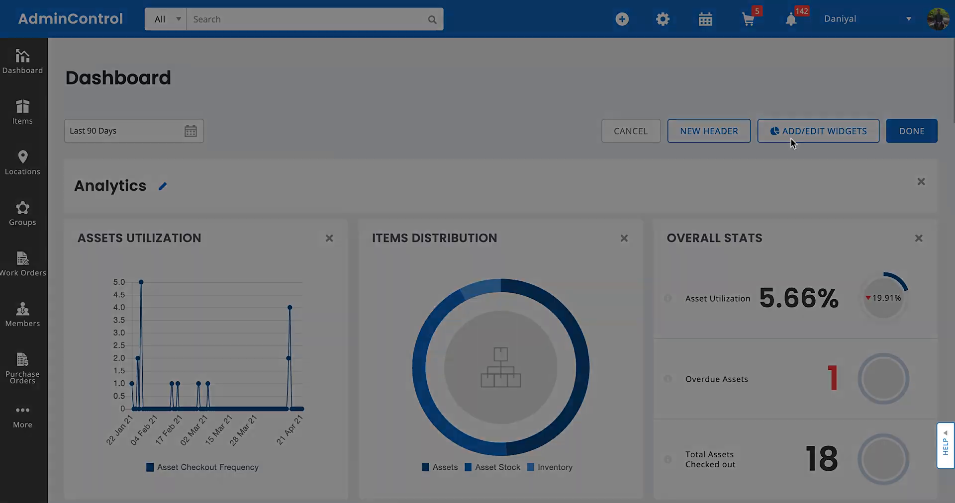
{"action": "left_click", "coordinate": [818, 131]}
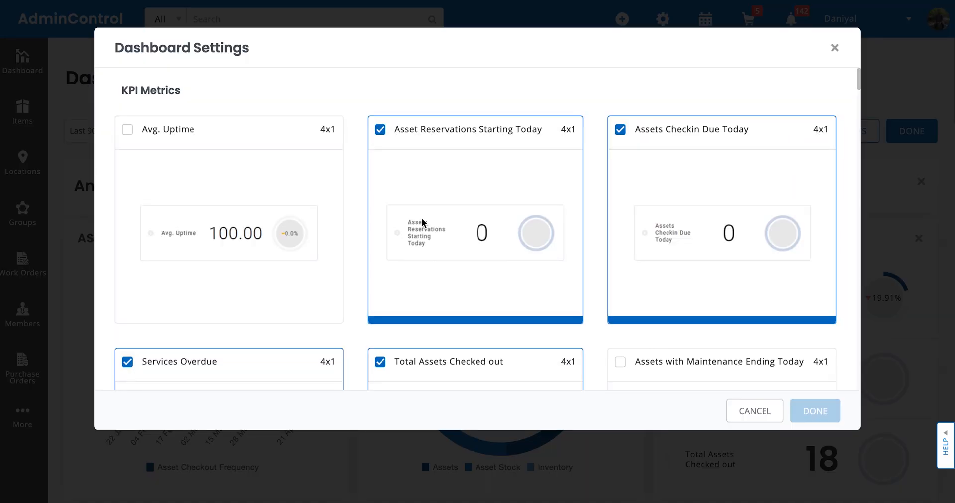
{"action": "scroll", "scroll_direction": "down", "scroll_amount": 3}
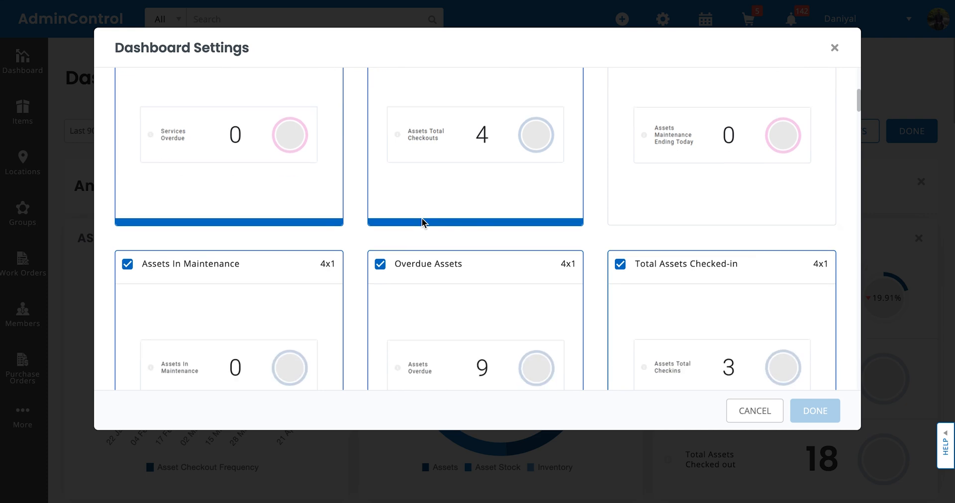
{"action": "scroll", "scroll_direction": "down", "scroll_amount": 3}
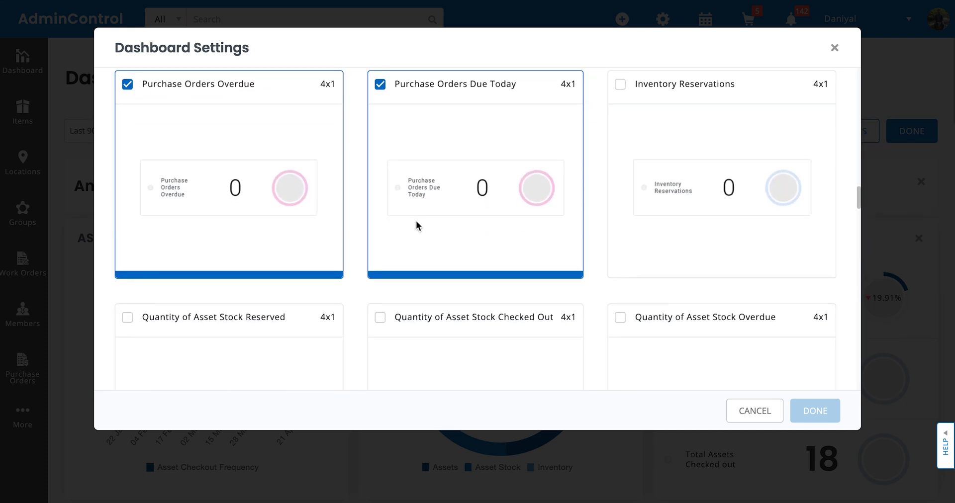
{"action": "scroll", "scroll_direction": "down", "scroll_amount": 3}
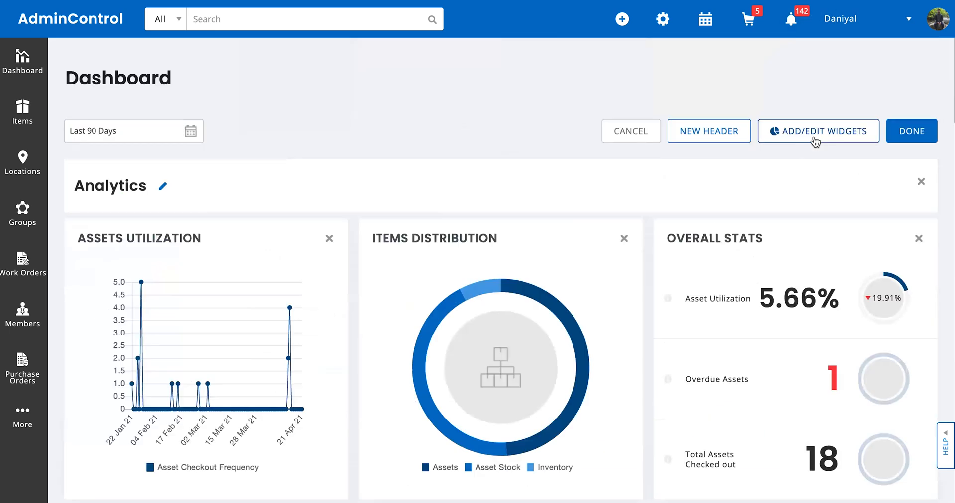
{"action": "left_click", "coordinate": [910, 131]}
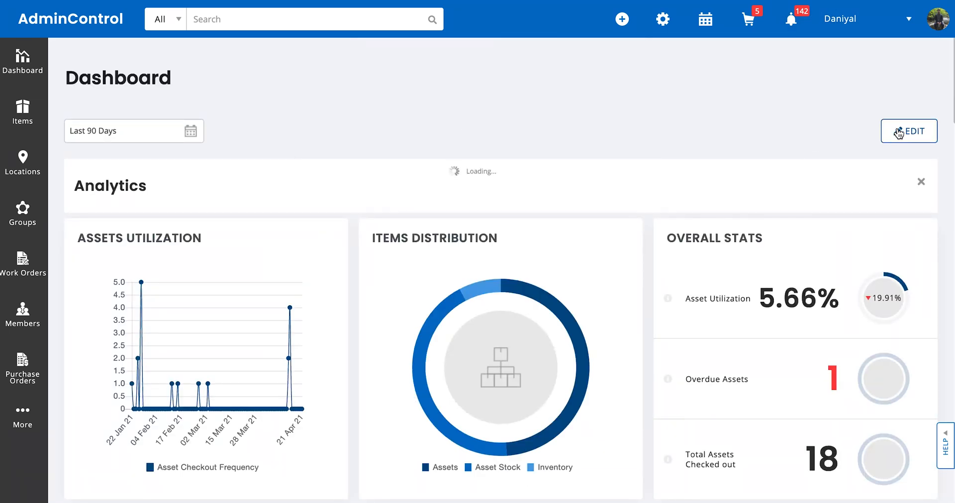